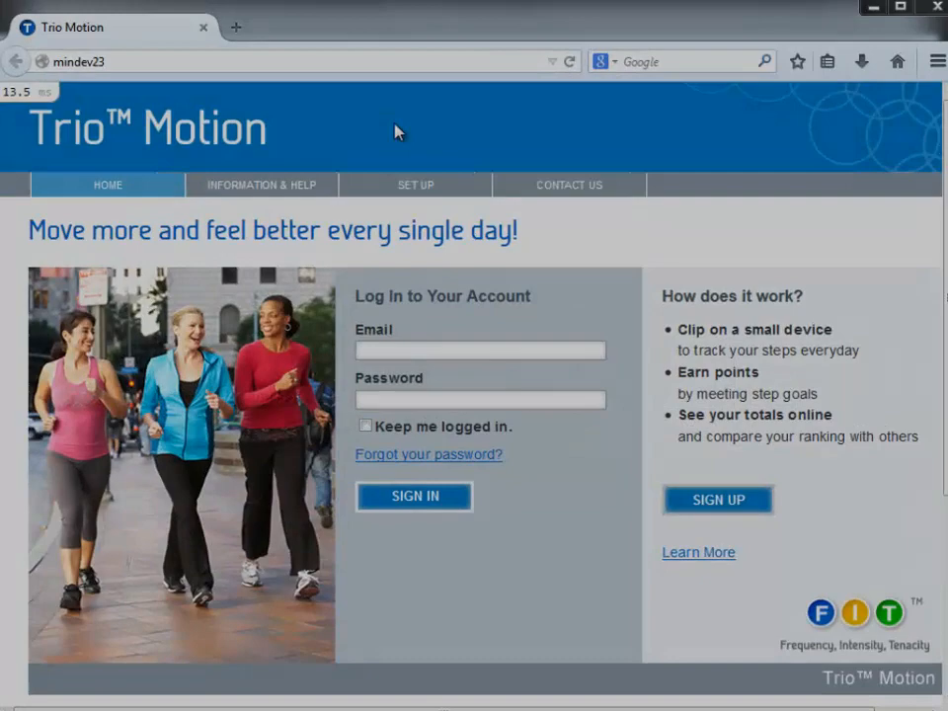
Navigate from the SET UP menu to the COMPUTERS setup instructions page.
left_click(415, 185)
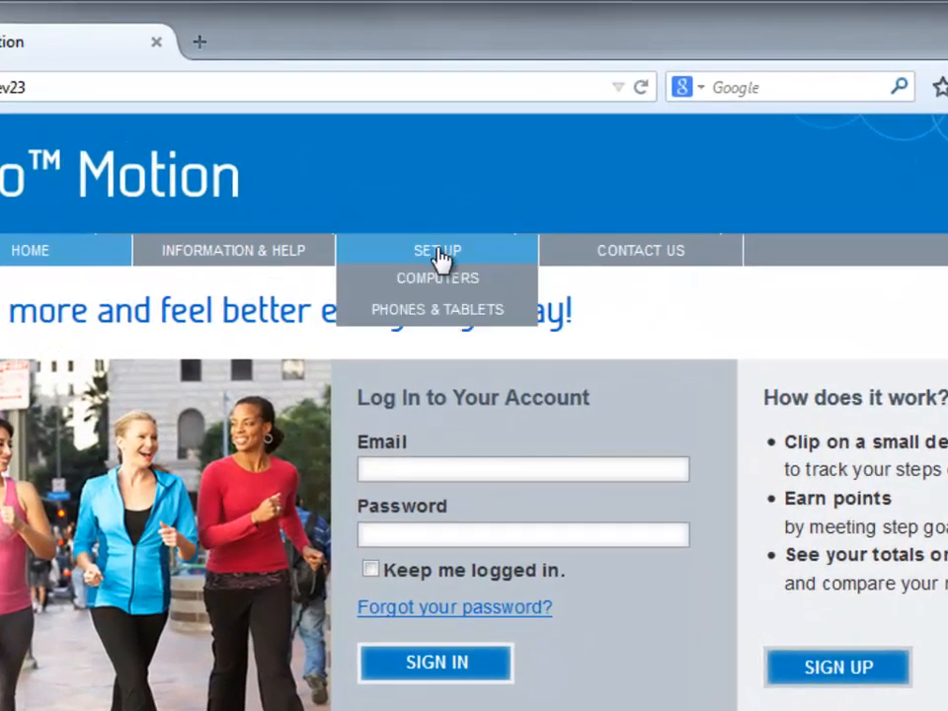
left_click(437, 277)
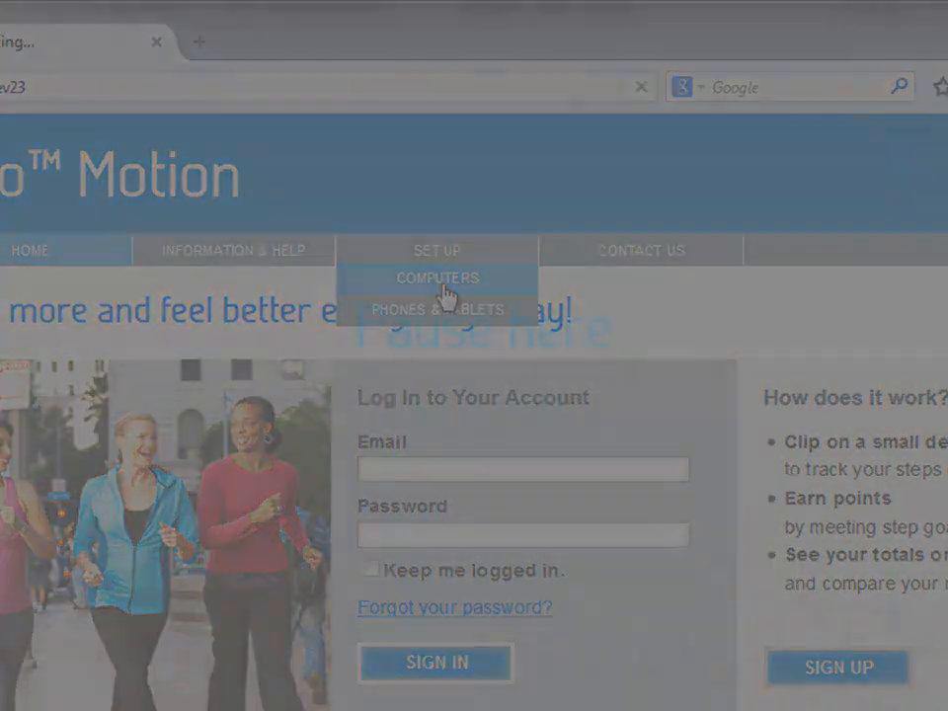
left_click(437, 276)
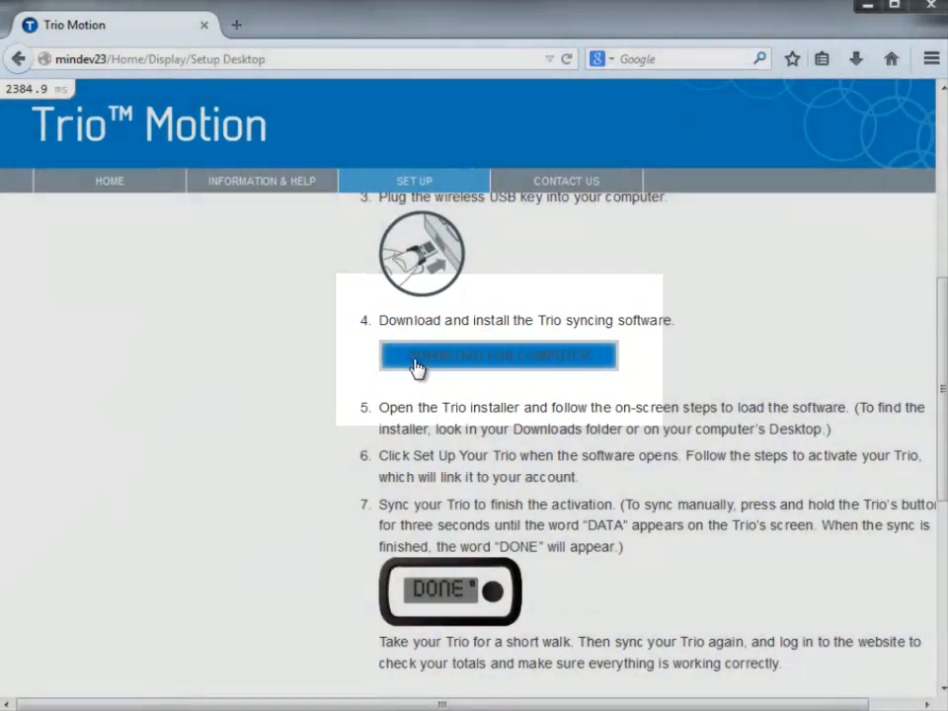
Download the Trio syncing software from step 4 and save TrioInstaller.exe.
left_click(497, 355)
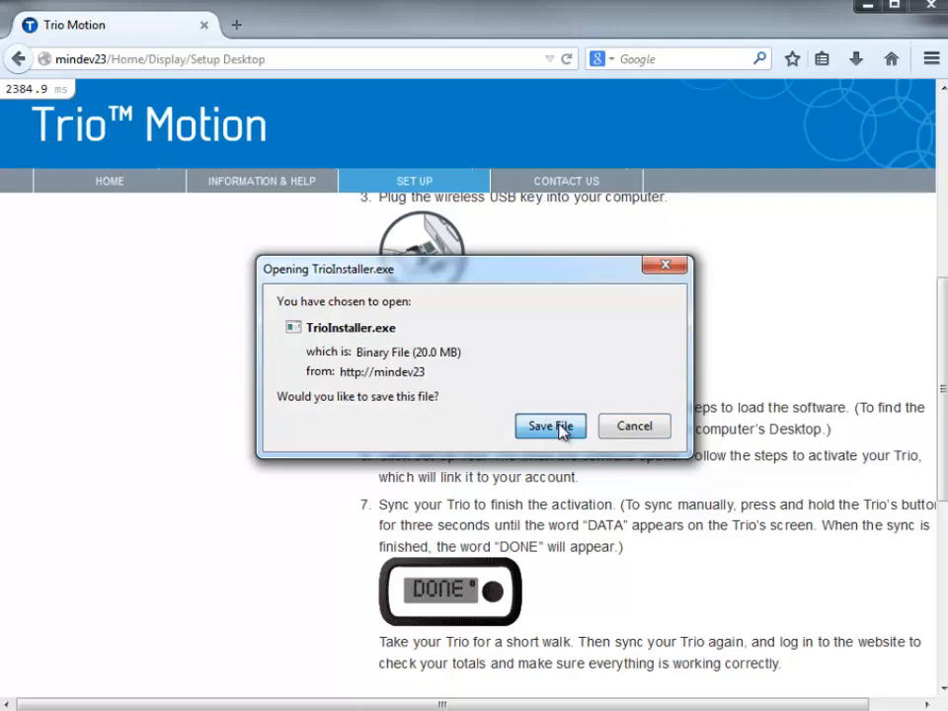
left_click(549, 427)
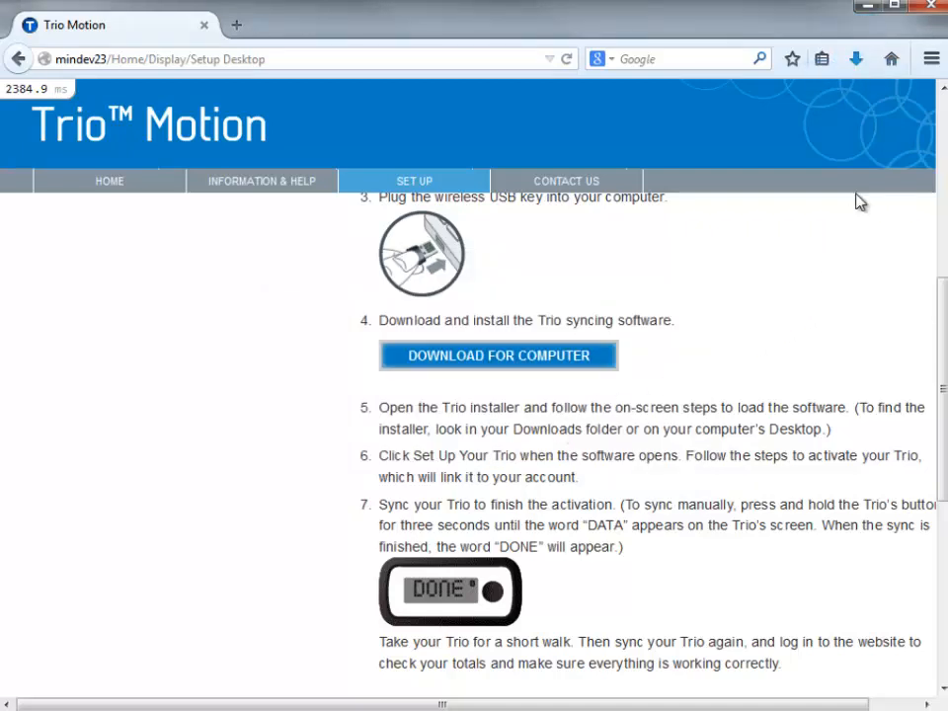
Launch TrioInstaller.exe from the Firefox downloads list to start the setup wizard.
left_click(855, 59)
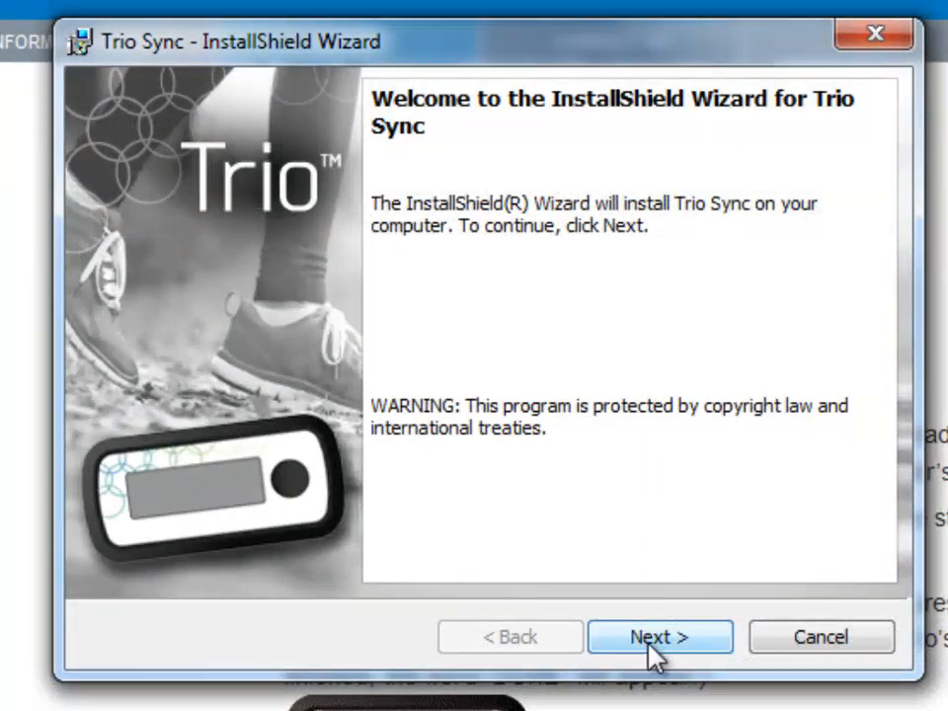
Advance past the welcome page, accept the license terms and continue to the ready-to-install step.
left_click(660, 636)
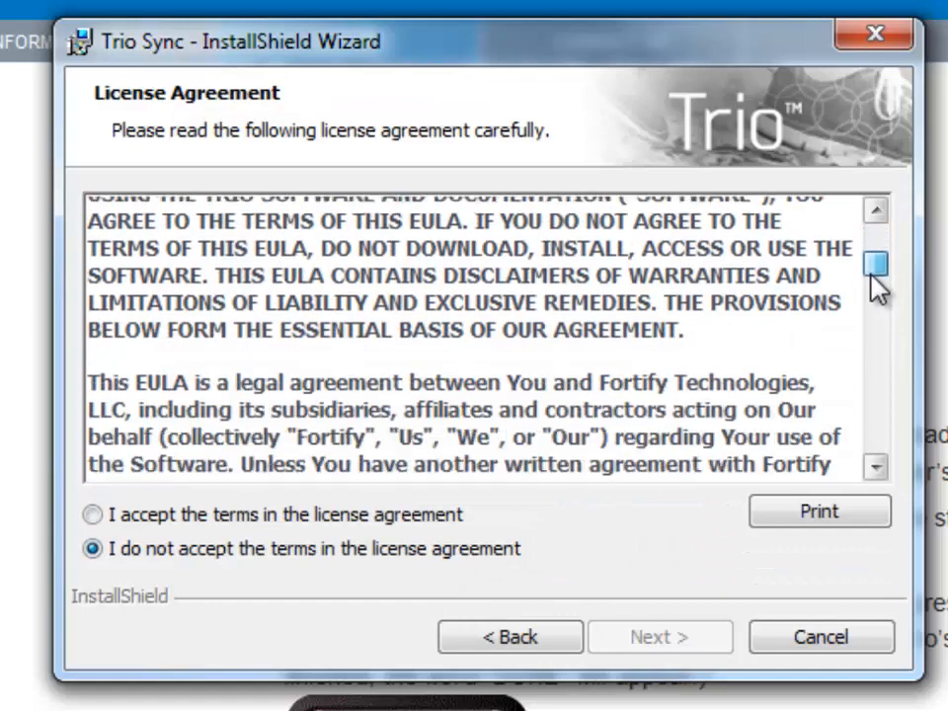
scroll("down", 3)
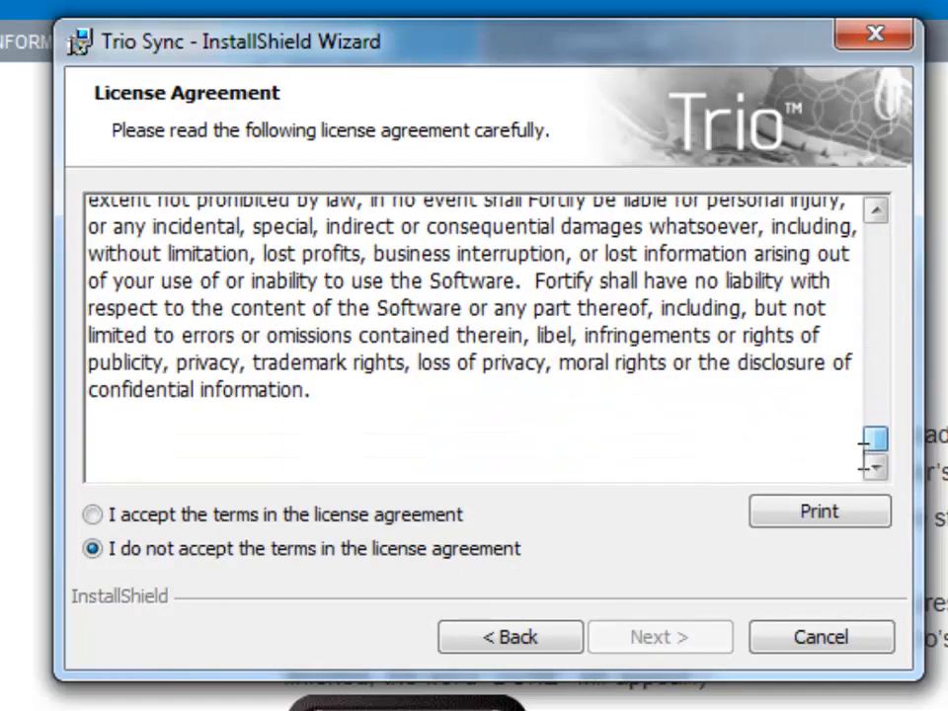
left_click(93, 514)
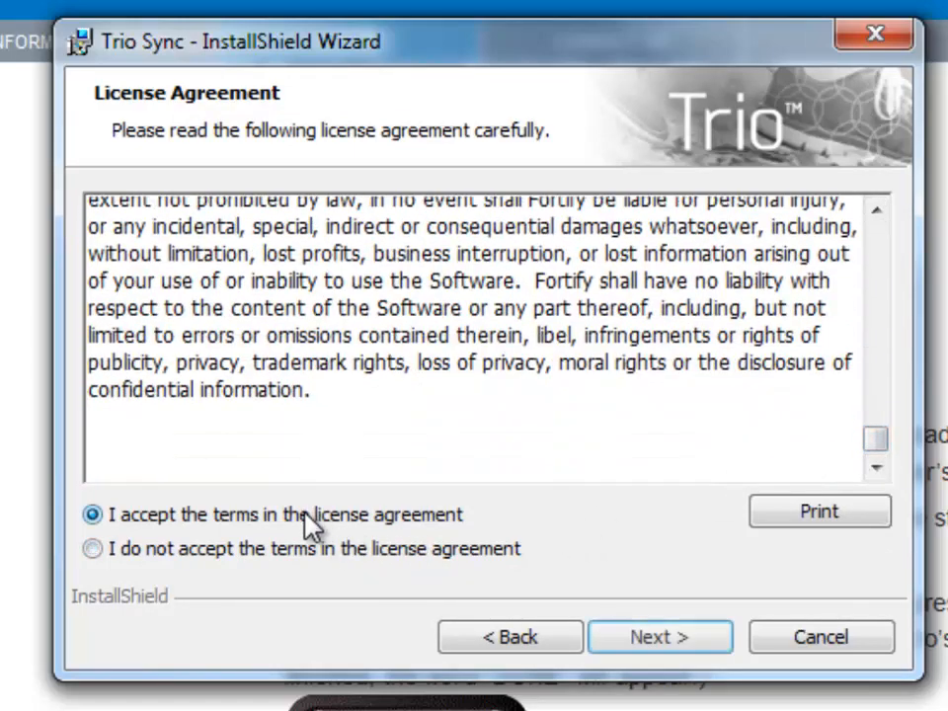
left_click(659, 636)
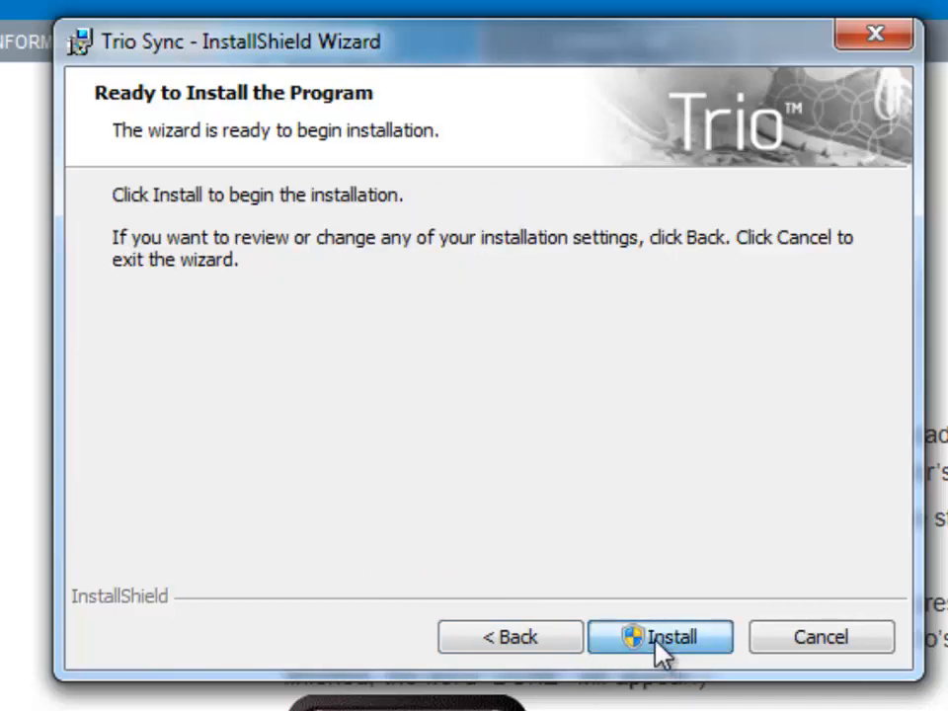
Install Trio Sync and finish with 'Launch Trio Sync' checked so the app opens Ready to sync.
left_click(660, 637)
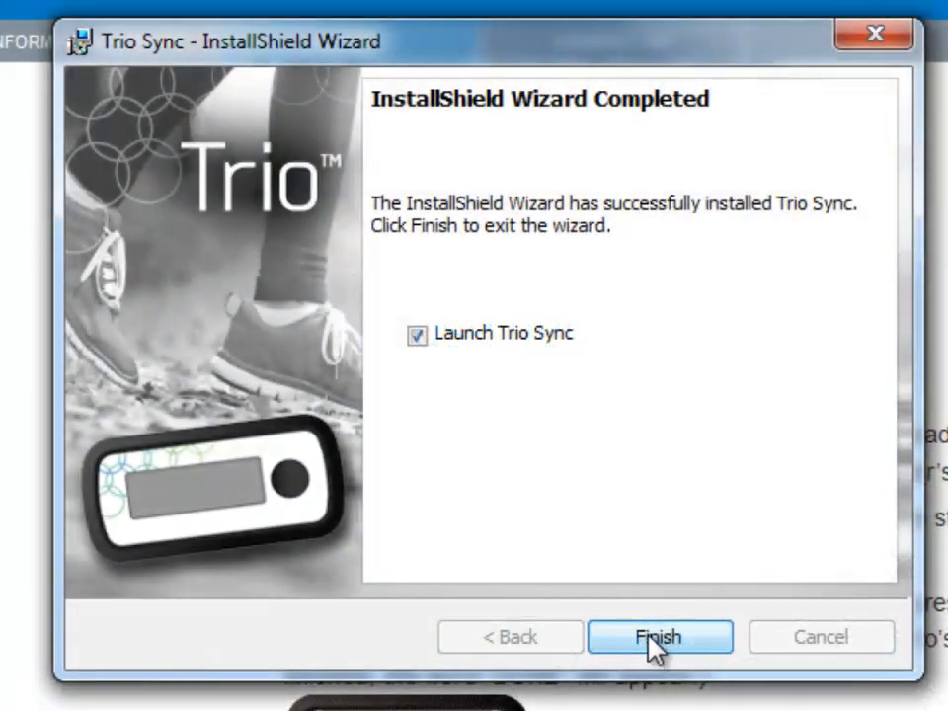
left_click(660, 636)
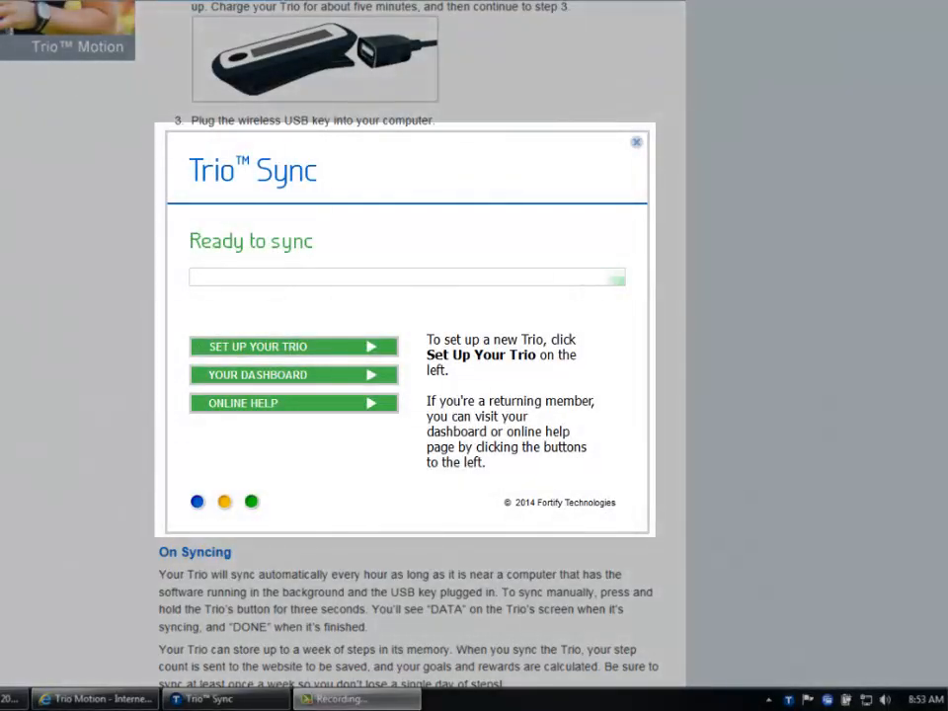